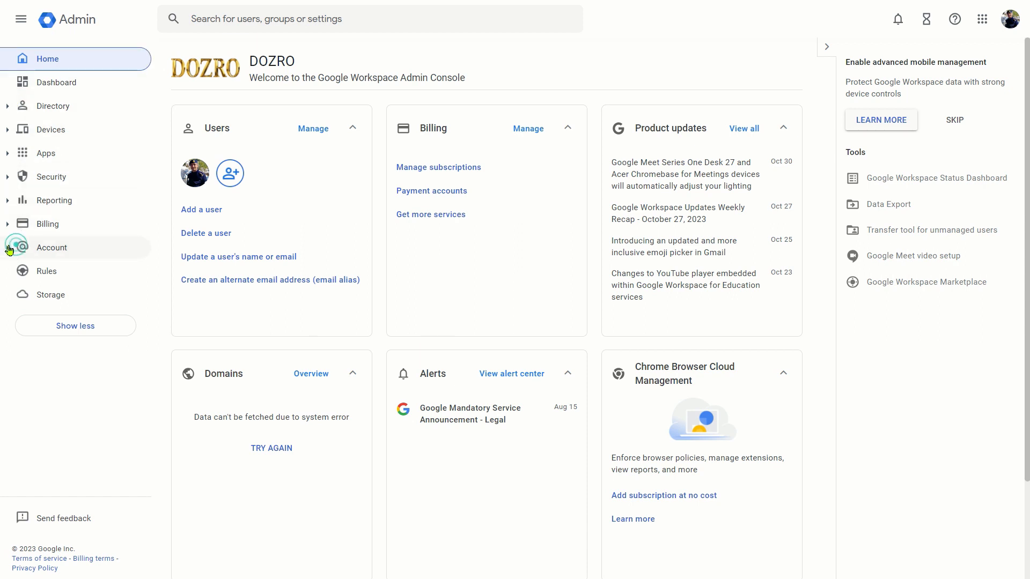
Expand Account and go to the Manage domains page
{"action": "left_click", "coordinate": [51, 248]}
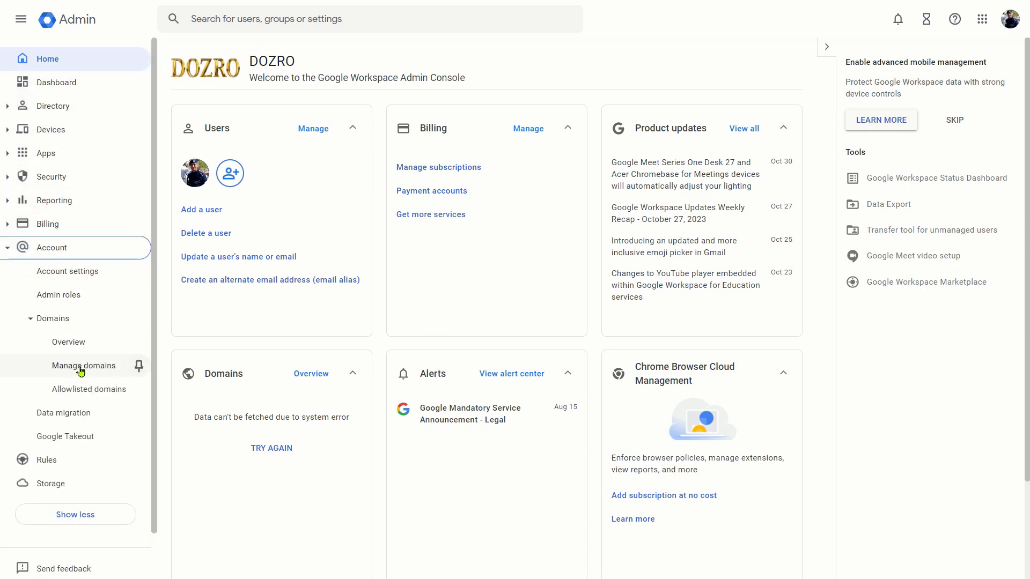
{"action": "left_click", "coordinate": [83, 365]}
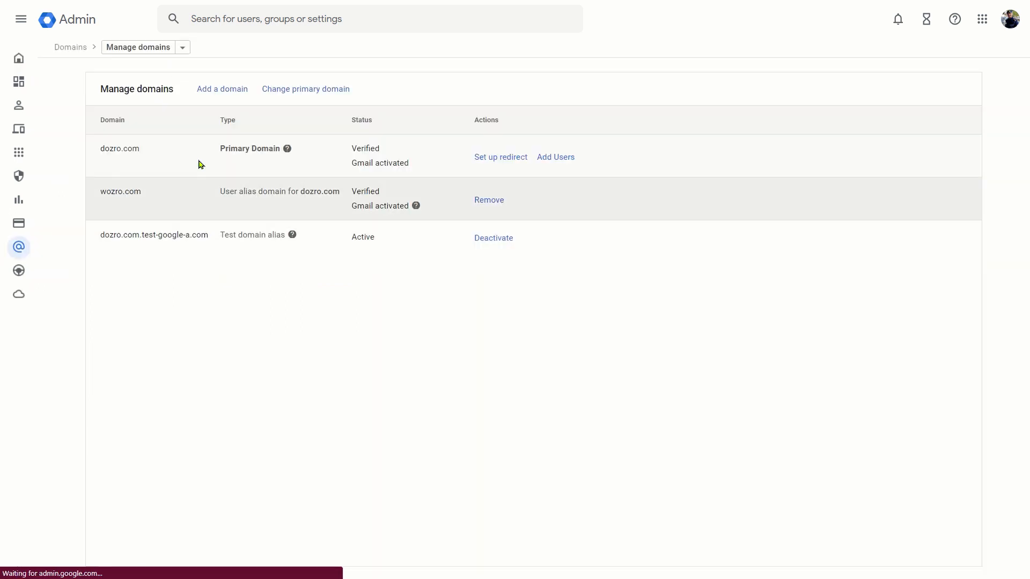
{"action": "mouse_move", "coordinate": [222, 89]}
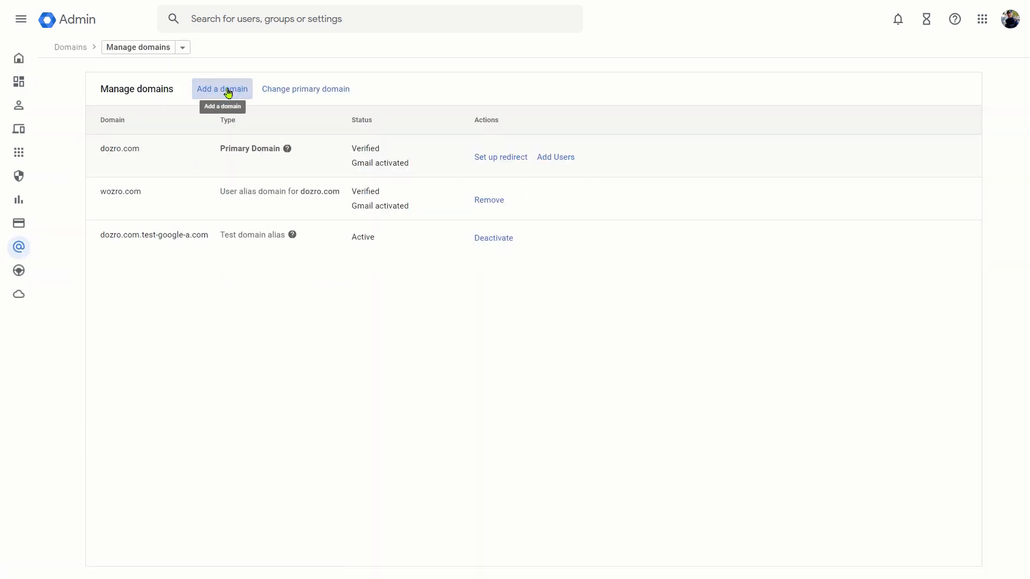
Add wondroz.com as a user alias domain and begin its verification
{"action": "left_click", "coordinate": [222, 88]}
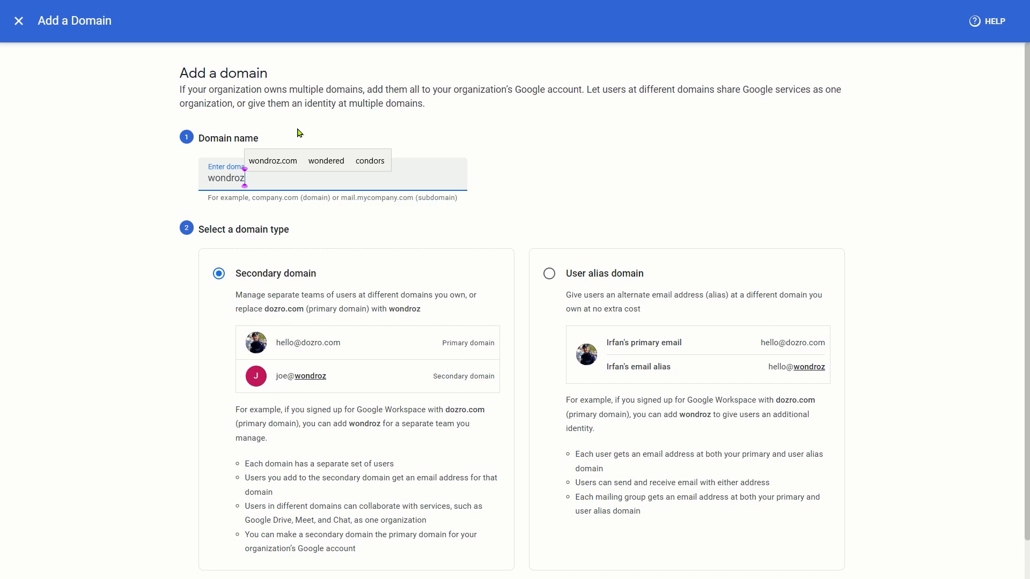
{"action": "left_click", "coordinate": [272, 161]}
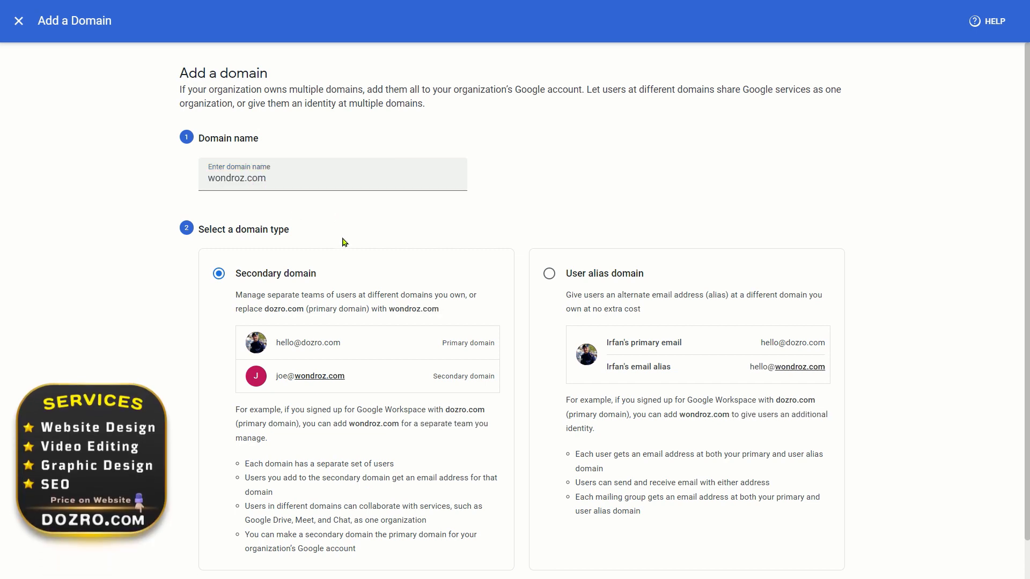
{"action": "mouse_move", "coordinate": [269, 290]}
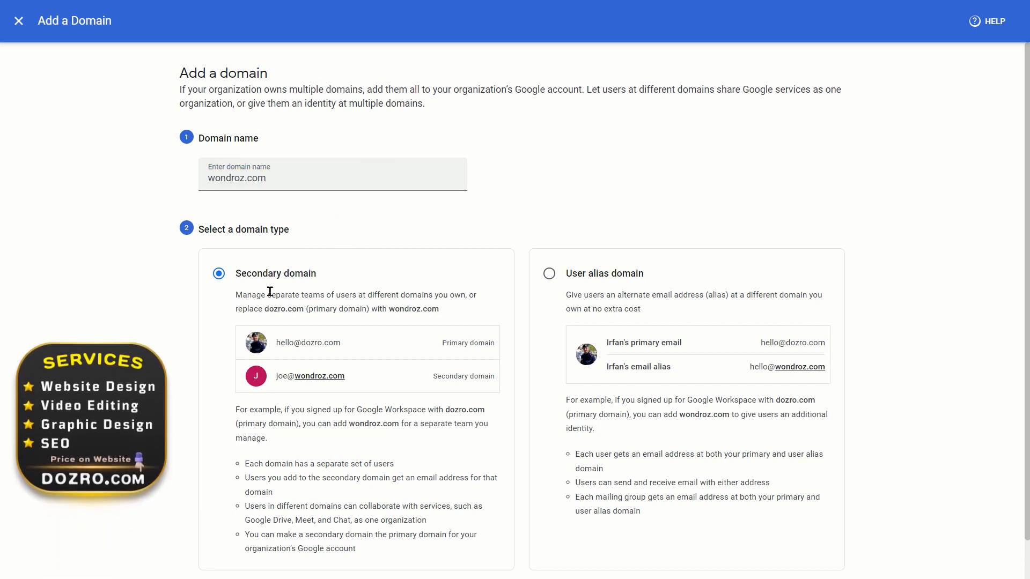
{"action": "mouse_move", "coordinate": [435, 287]}
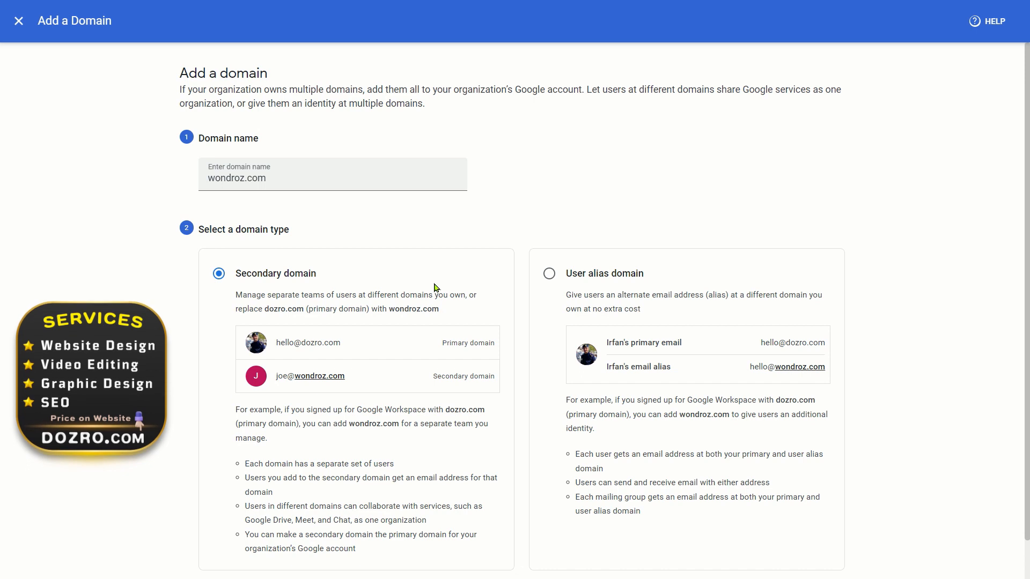
{"action": "left_click", "coordinate": [549, 273]}
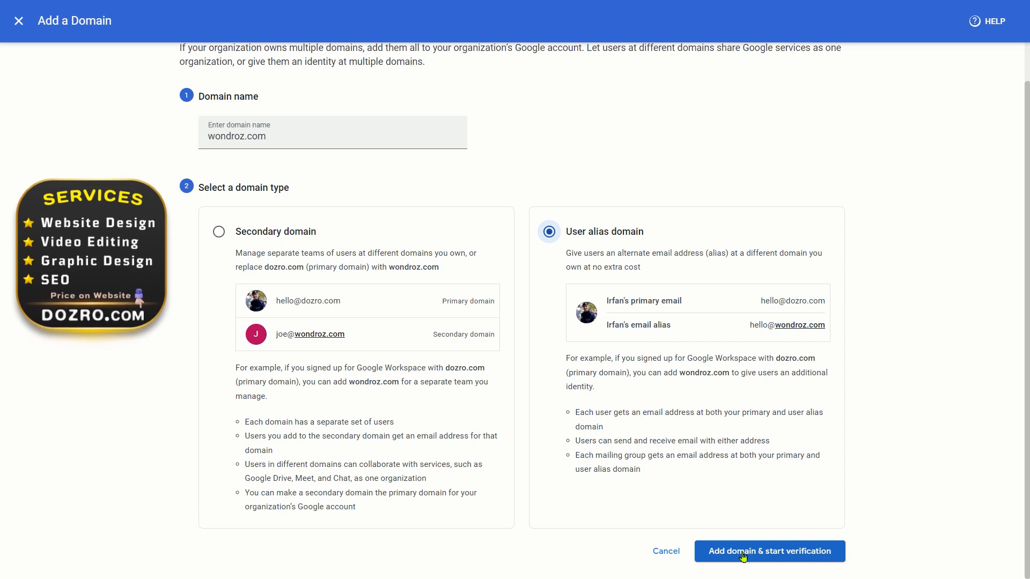
{"action": "left_click", "coordinate": [769, 551]}
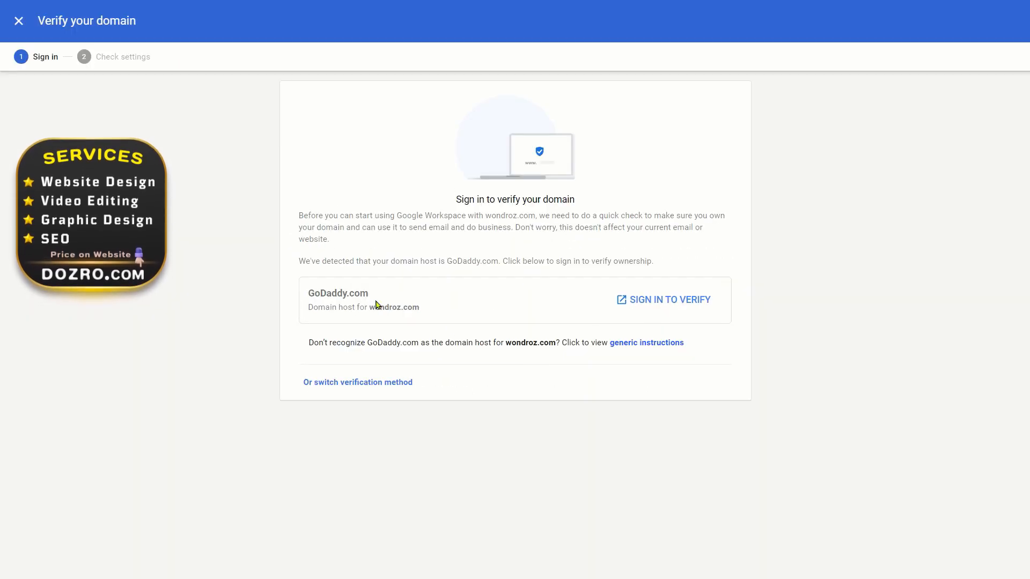
{"action": "mouse_move", "coordinate": [532, 304]}
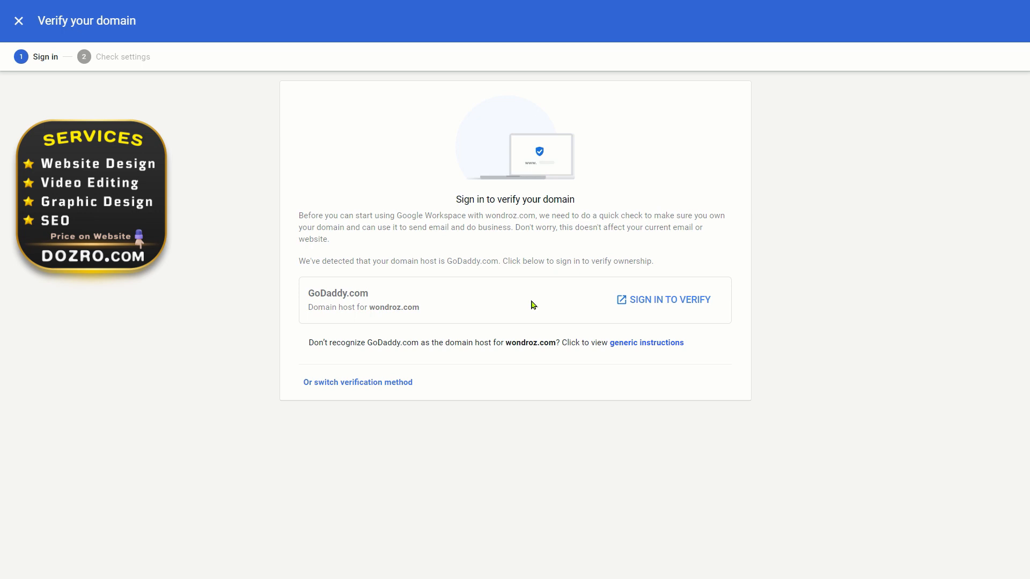
{"action": "mouse_move", "coordinate": [611, 313]}
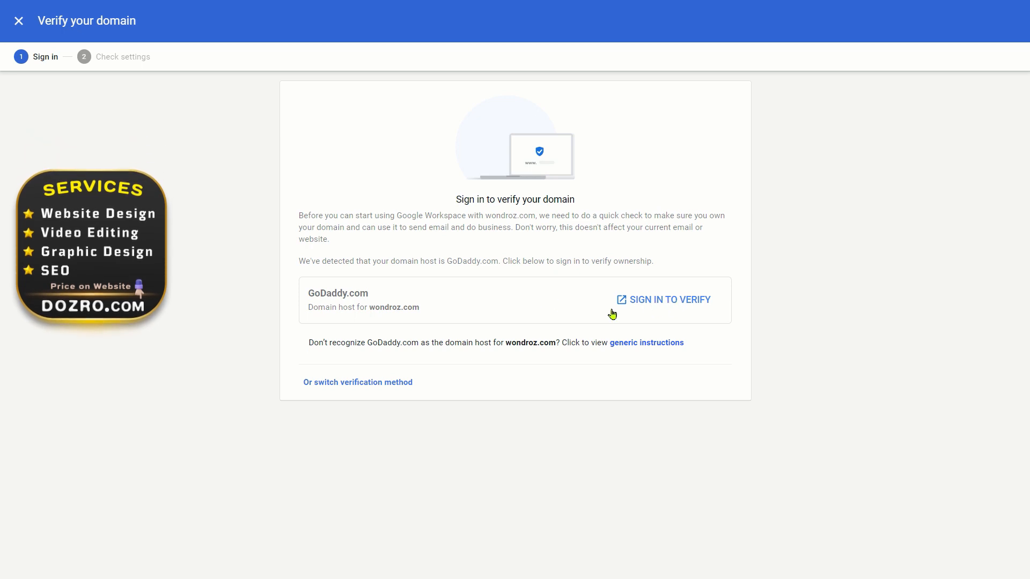
{"action": "mouse_move", "coordinate": [676, 304]}
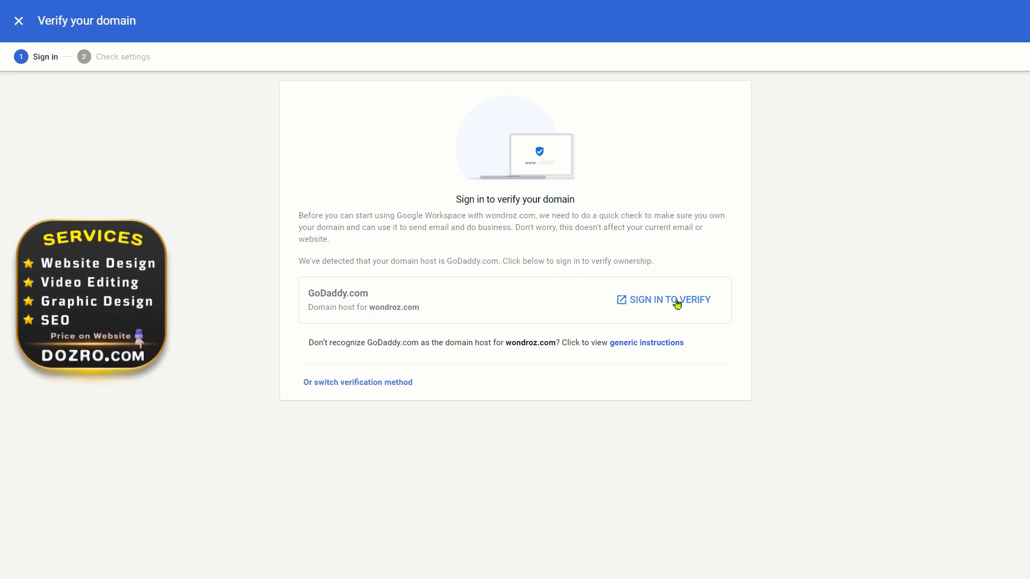
{"action": "mouse_move", "coordinate": [645, 346]}
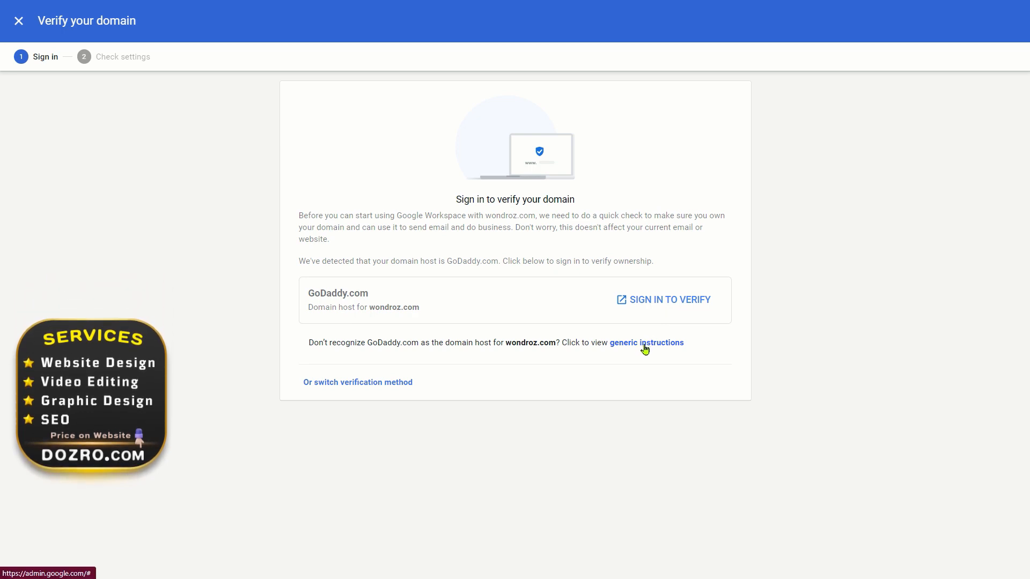
Switch to the generic TXT-record verification instructions and continue past the overview
{"action": "left_click", "coordinate": [358, 382]}
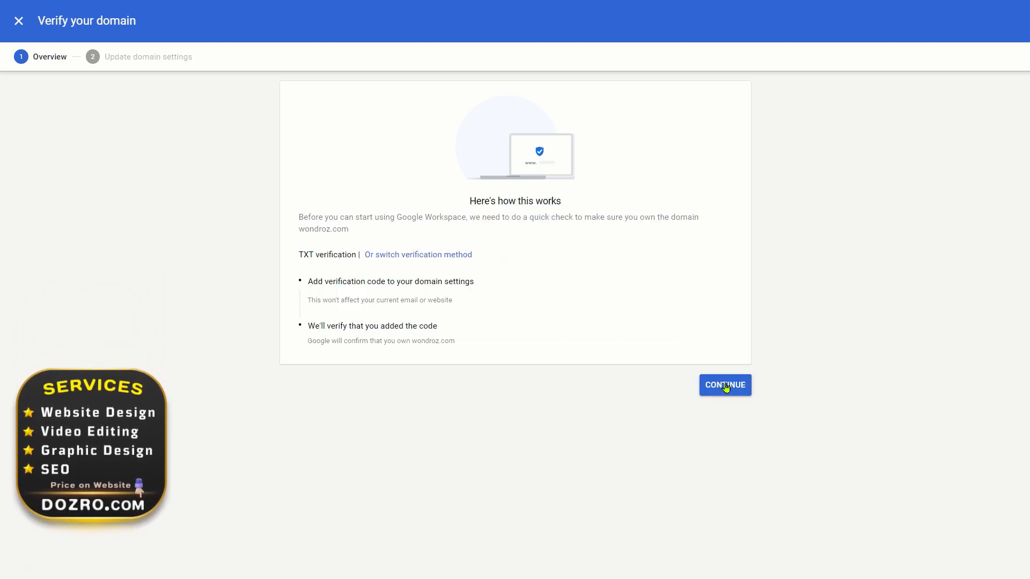
{"action": "left_click", "coordinate": [725, 385]}
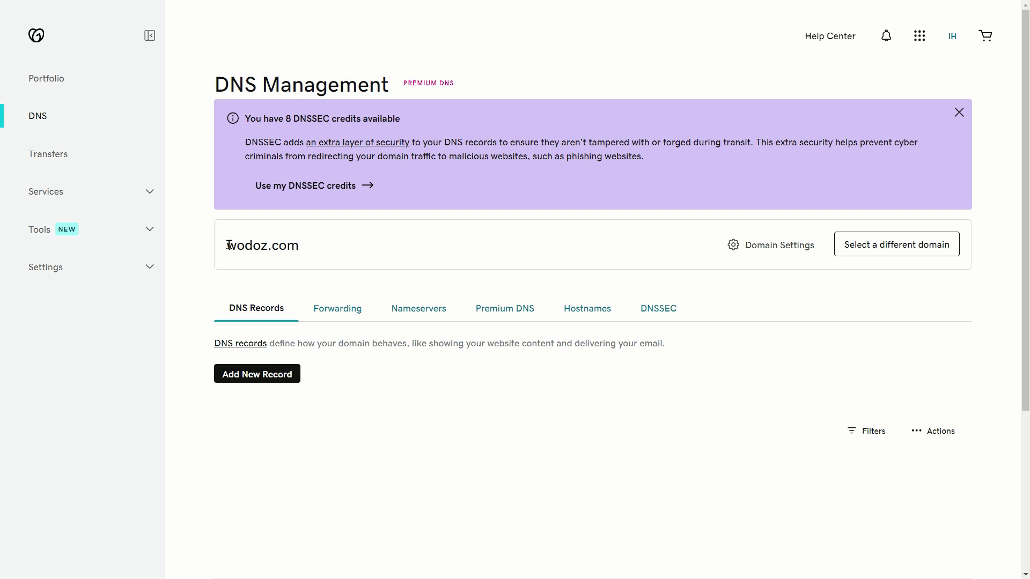
Select wodoz.com in GoDaddy DNS Management and begin a new DNS record
{"action": "double_click", "coordinate": [261, 245]}
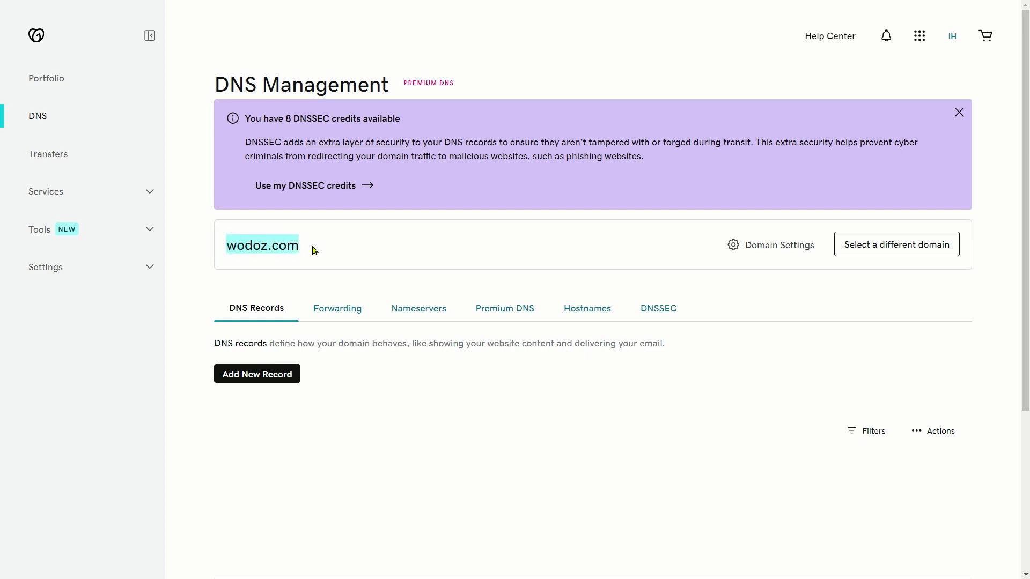
{"action": "mouse_move", "coordinate": [267, 264]}
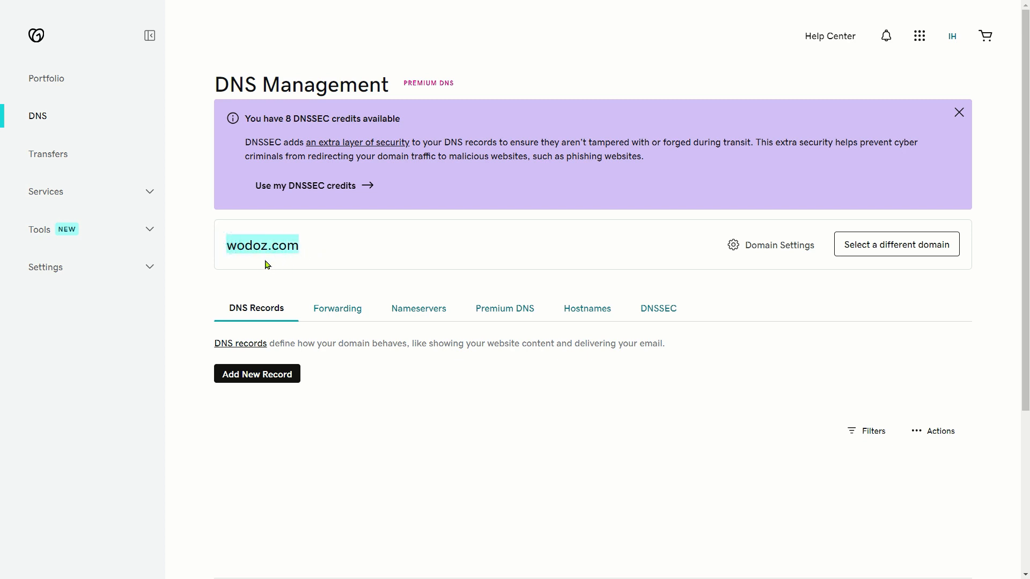
{"action": "mouse_move", "coordinate": [170, 325]}
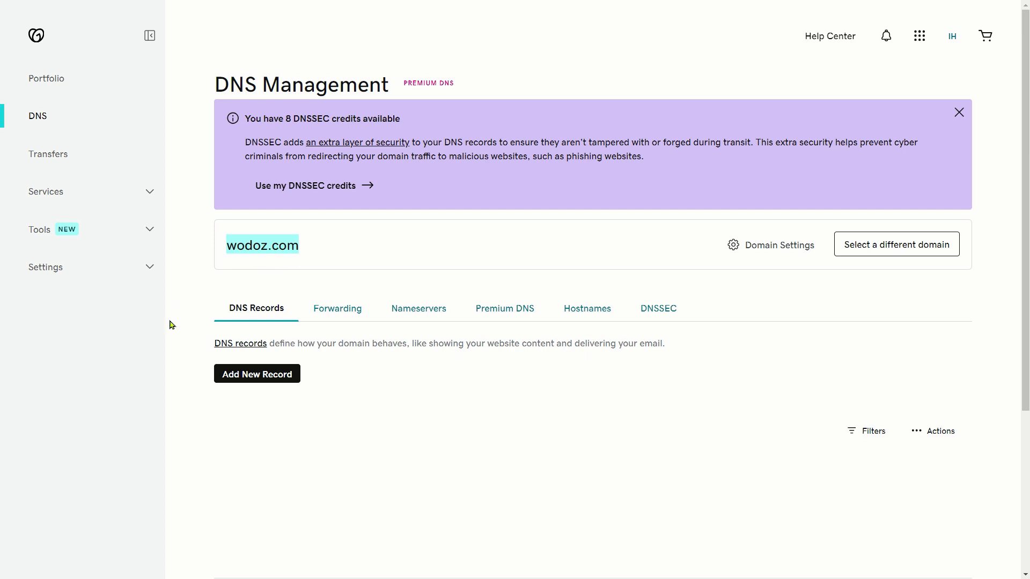
{"action": "mouse_move", "coordinate": [257, 374]}
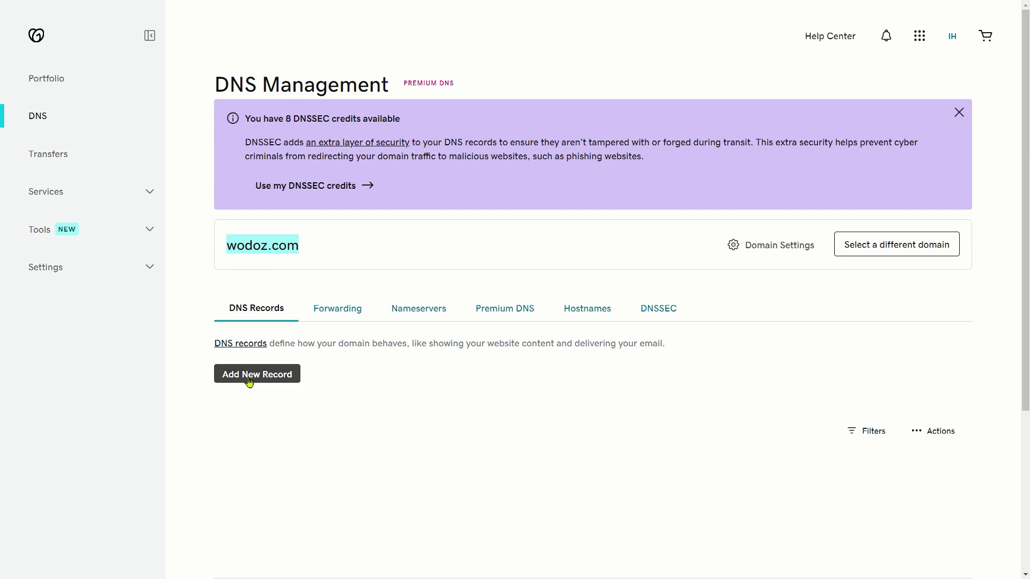
{"action": "left_click", "coordinate": [257, 373]}
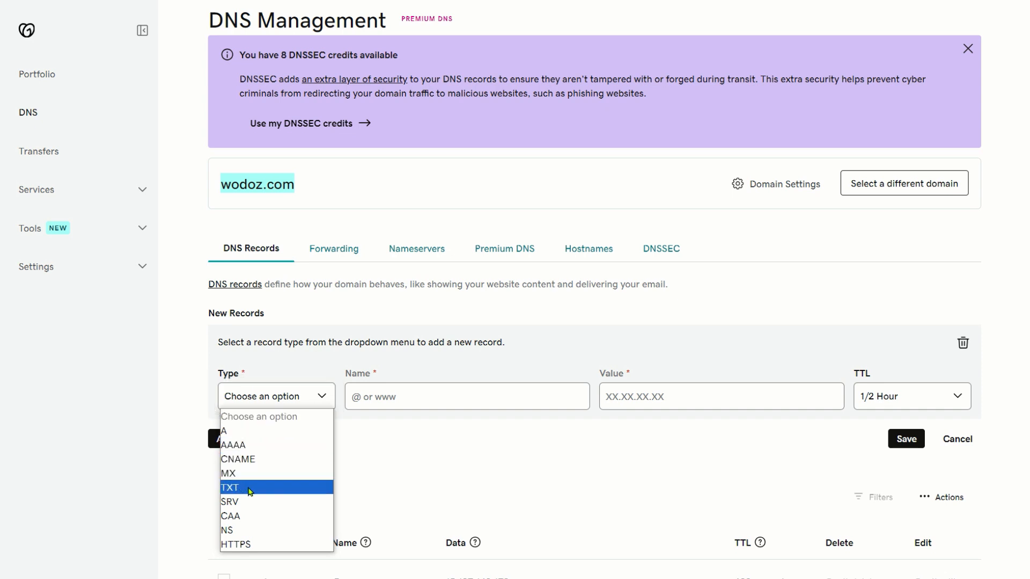
Make it a TXT record with value google-site-verification=IuMxJcBAJ_Ck2GkyjhjPufxD
{"action": "left_click", "coordinate": [229, 487]}
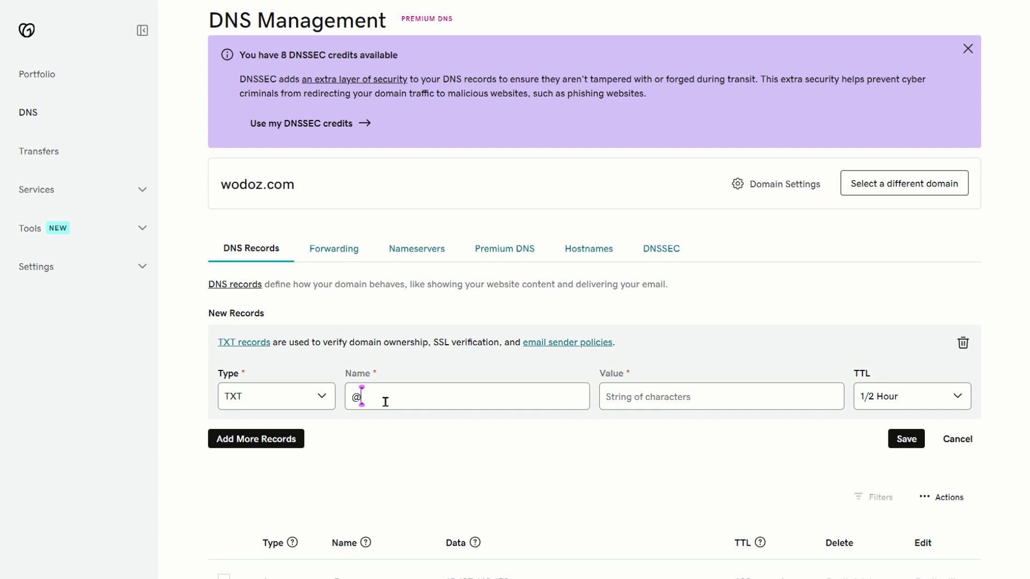
{"action": "left_click", "coordinate": [721, 396]}
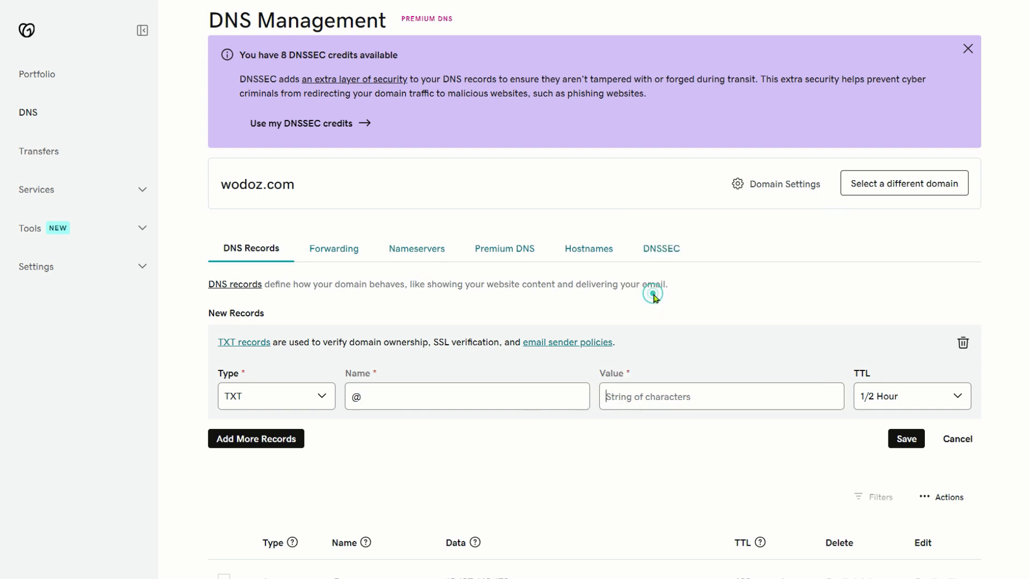
{"action": "type", "text": "google-site-verification=IuMxJcBAJ_Ck2GkyjhjPufxD"}
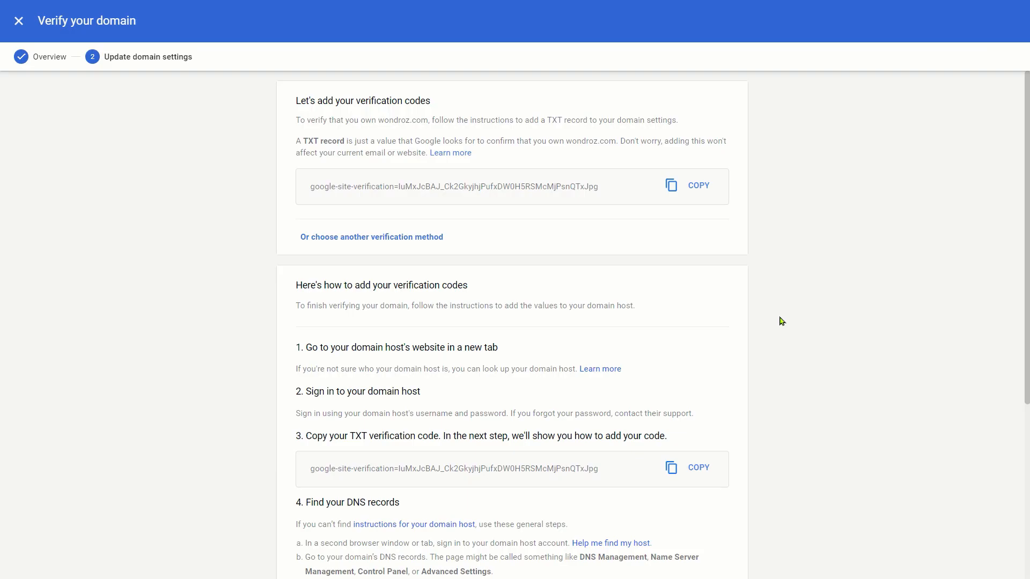
Run Verify My Domain from the bottom of the verification instructions page
{"action": "scroll", "scroll_direction": "down", "scroll_amount": 3}
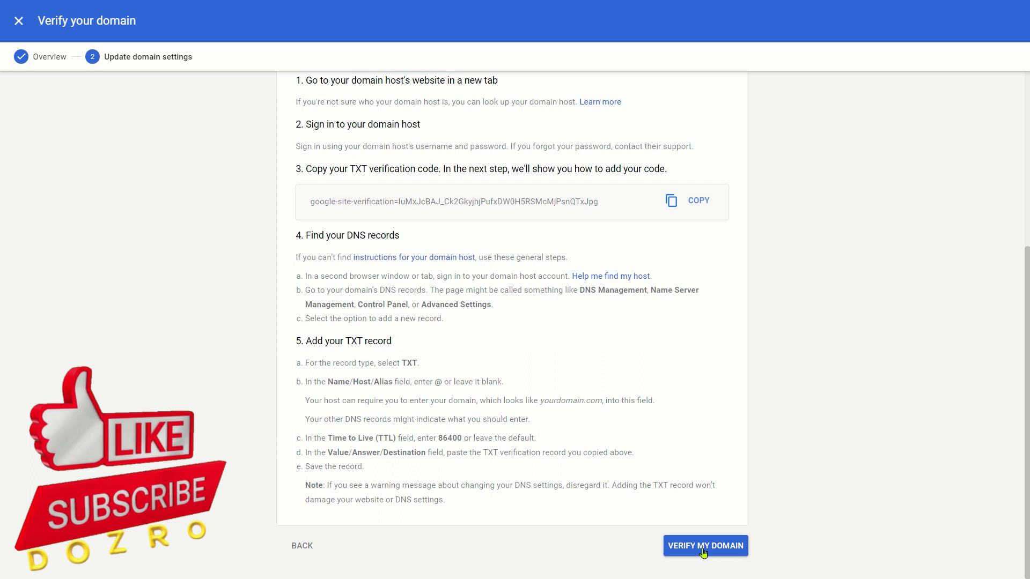
{"action": "left_click", "coordinate": [704, 545]}
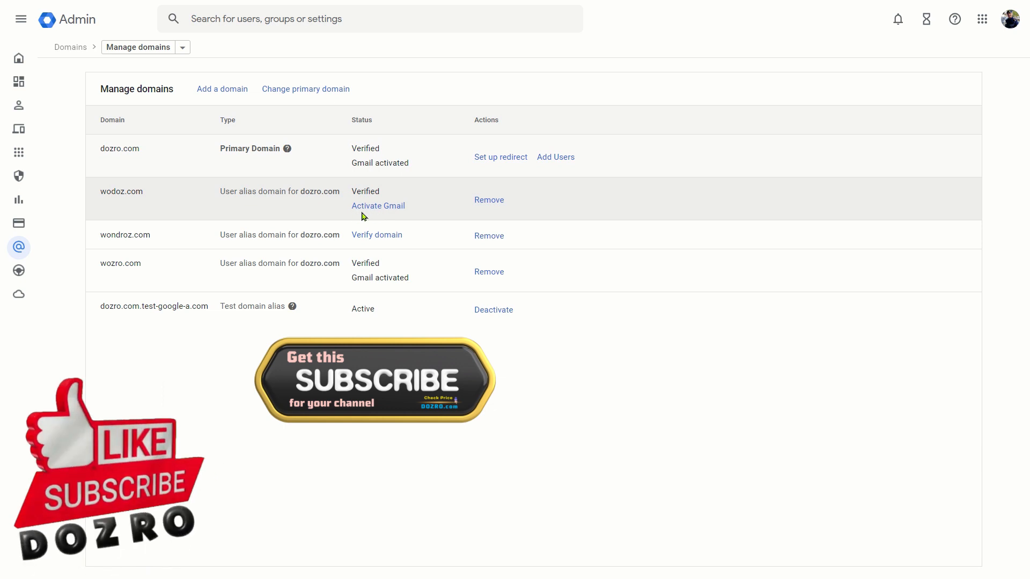
{"action": "mouse_move", "coordinate": [381, 220]}
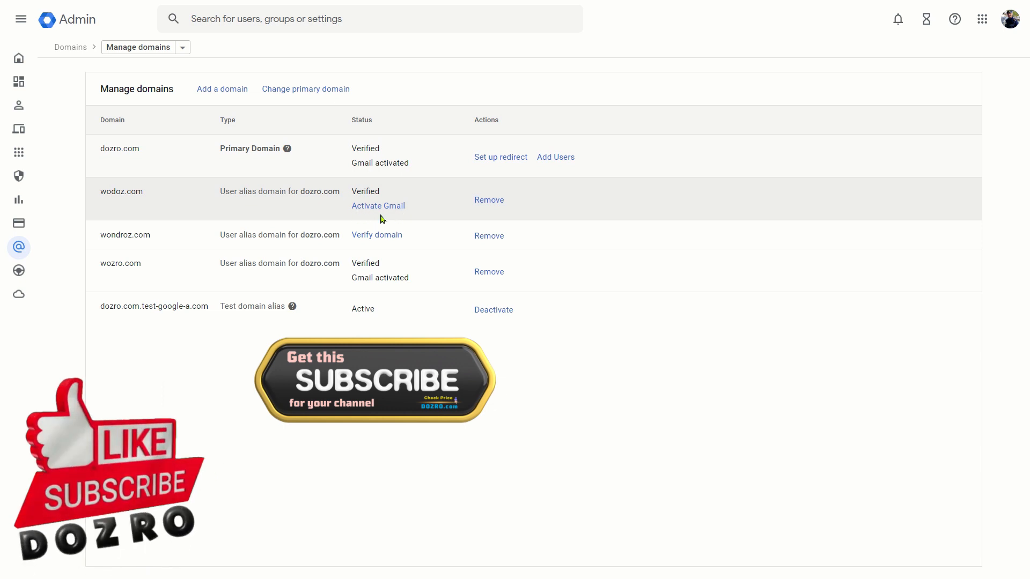
Choose Activate Gmail under wodoz.com's status in the domain list
{"action": "left_click", "coordinate": [378, 205]}
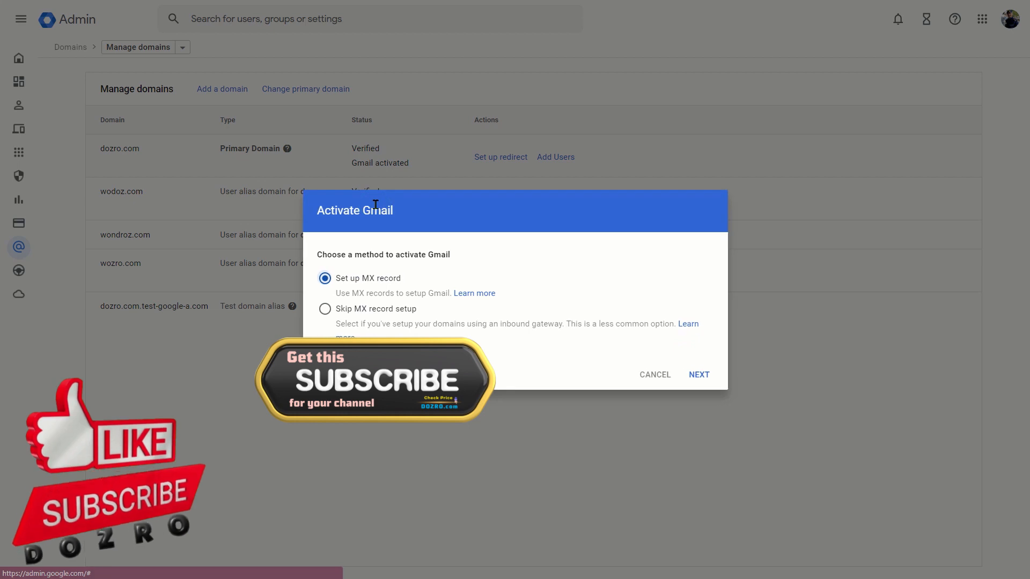
{"action": "mouse_move", "coordinate": [371, 283]}
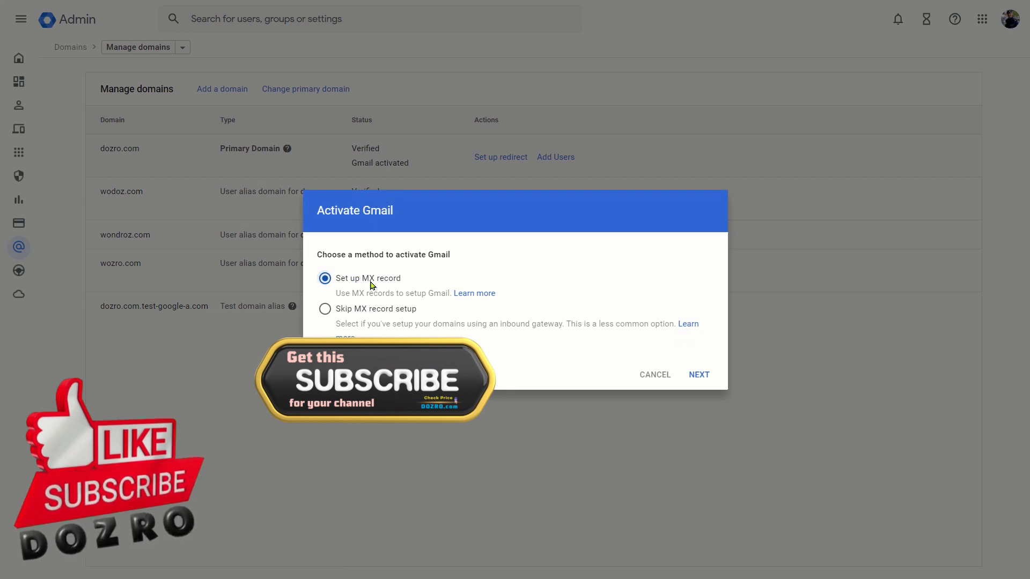